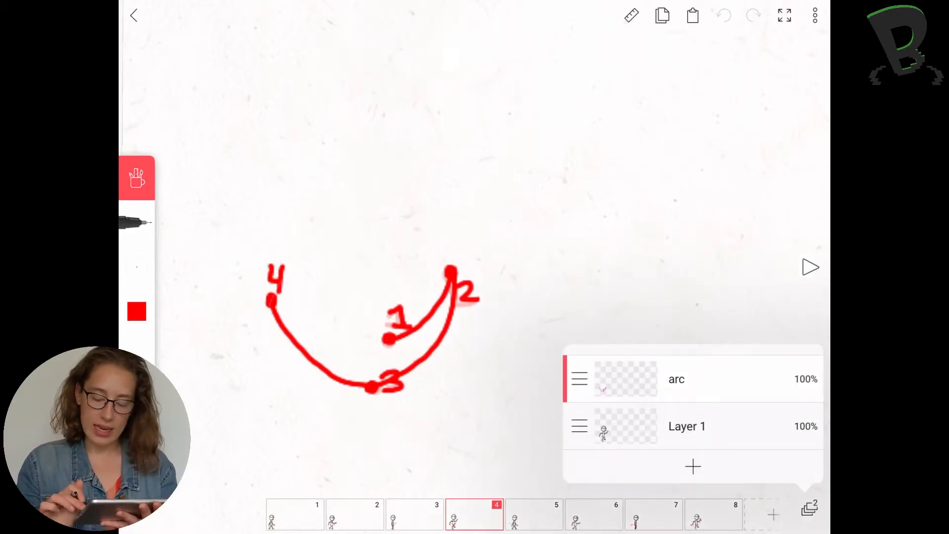
# Make Layer 1 visible so the stick figure reappears beneath the red numbered arc.
pyautogui.click(807, 425)
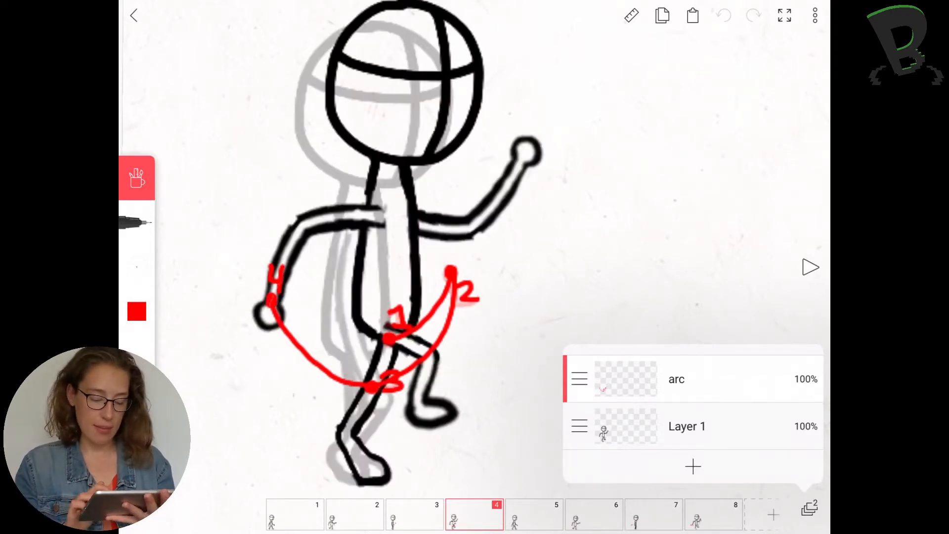
# Return to frame 1 of the walk cycle in the timeline.
pyautogui.click(495, 514)
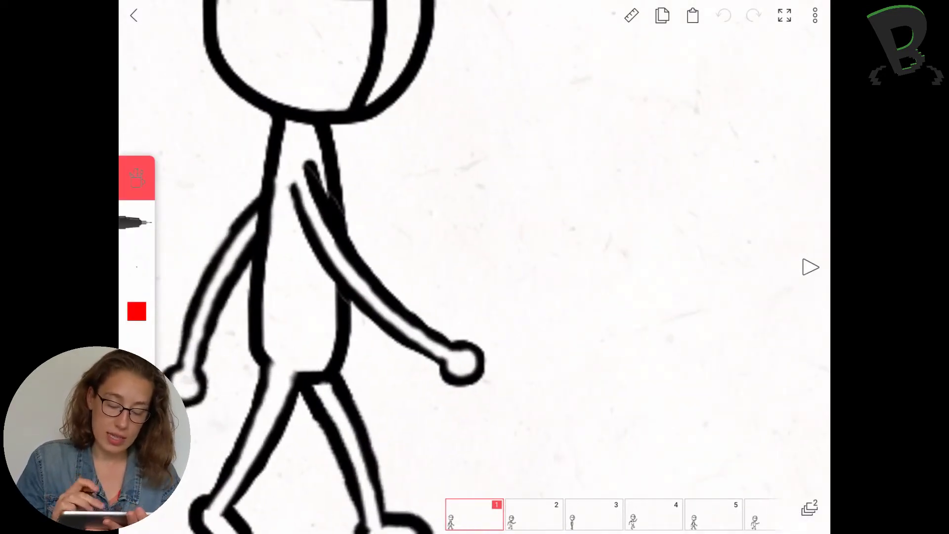
# Dab a red tracking dot on the figure's head and step to the next frame.
pyautogui.click(137, 266)
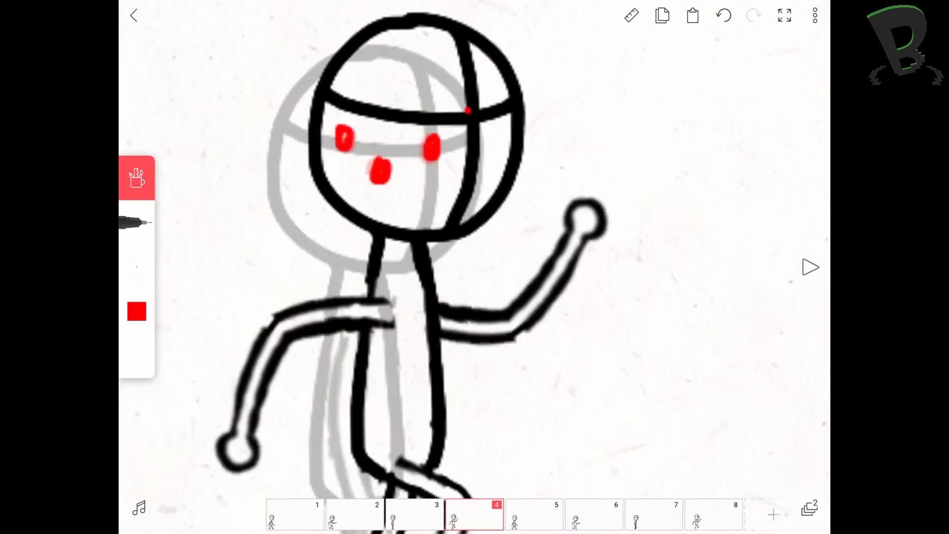
pyautogui.click(473, 514)
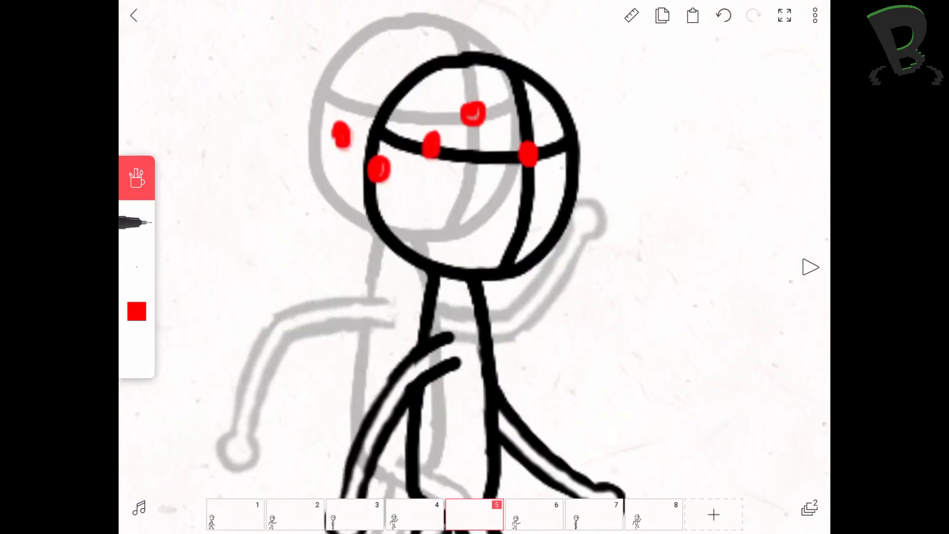